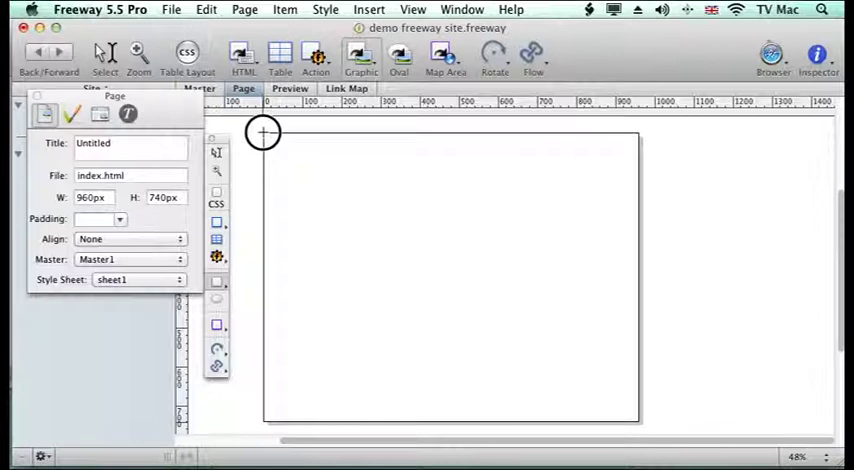
- Draw a graphic box at top-left and import new-banner1.jpg into it
drag(264, 132, 480, 192)
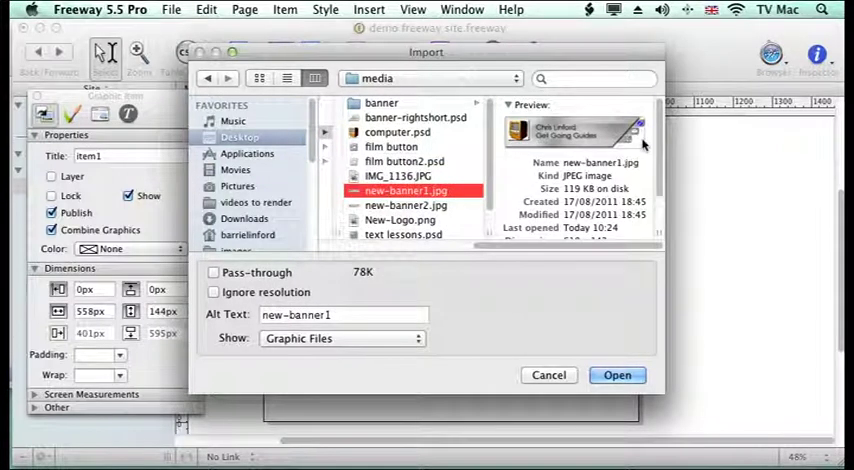
click(404, 204)
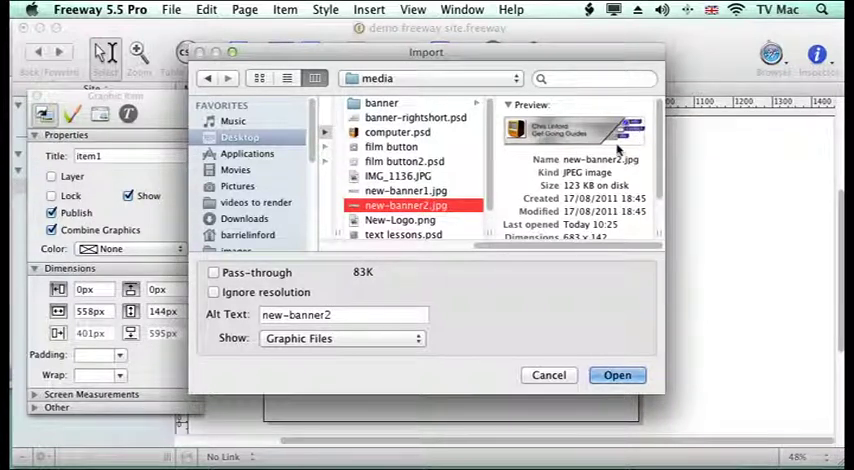
click(404, 192)
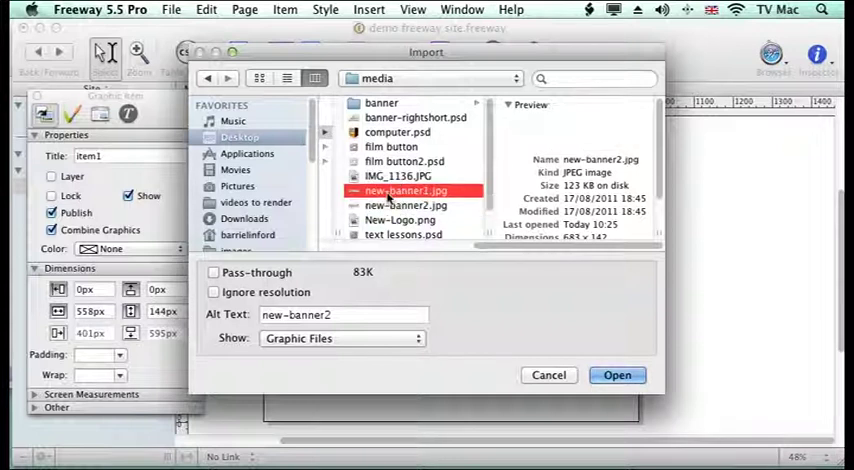
click(616, 376)
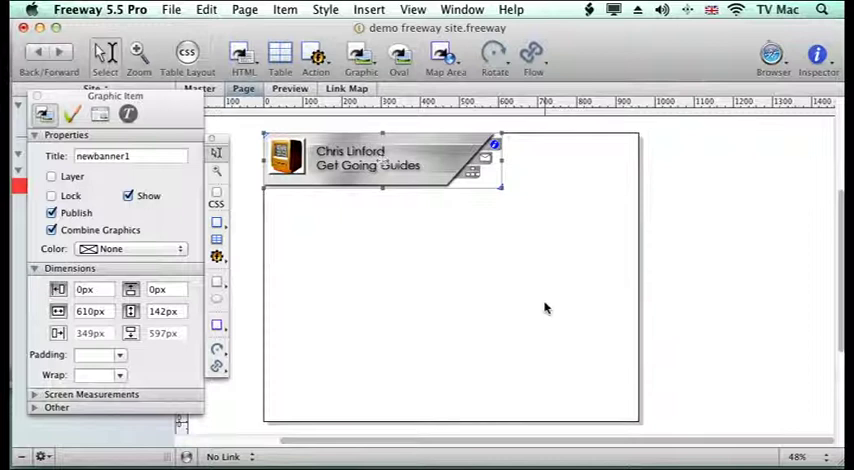
mouse_move(536, 304)
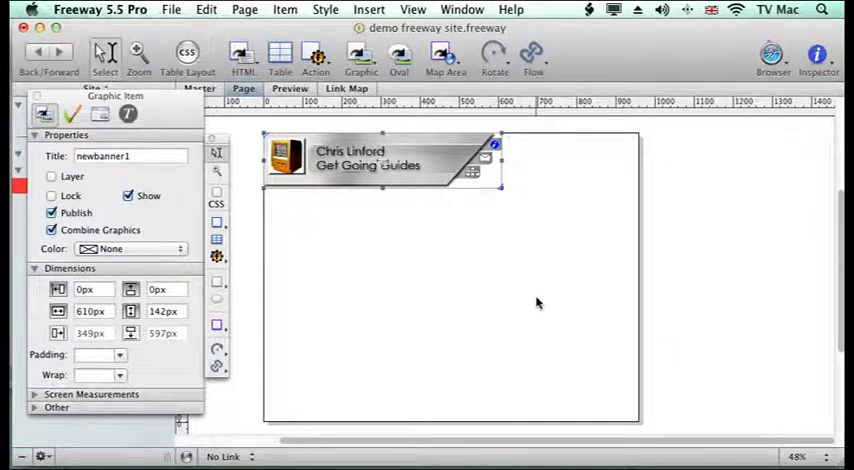
mouse_move(326, 206)
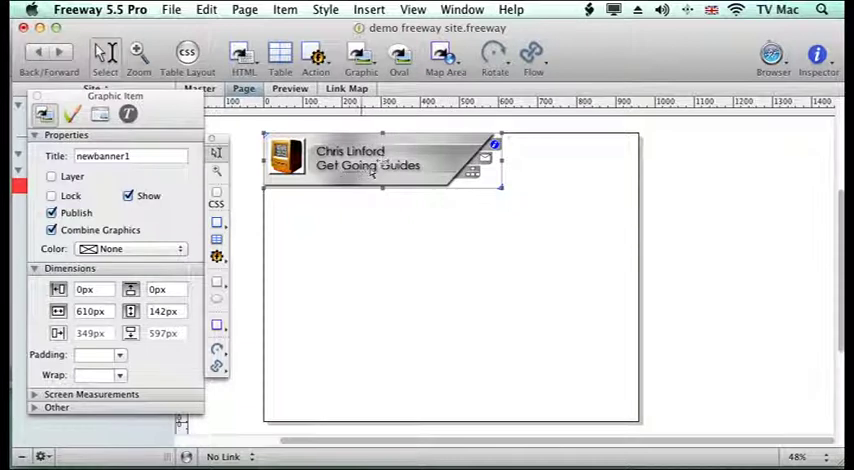
mouse_move(520, 216)
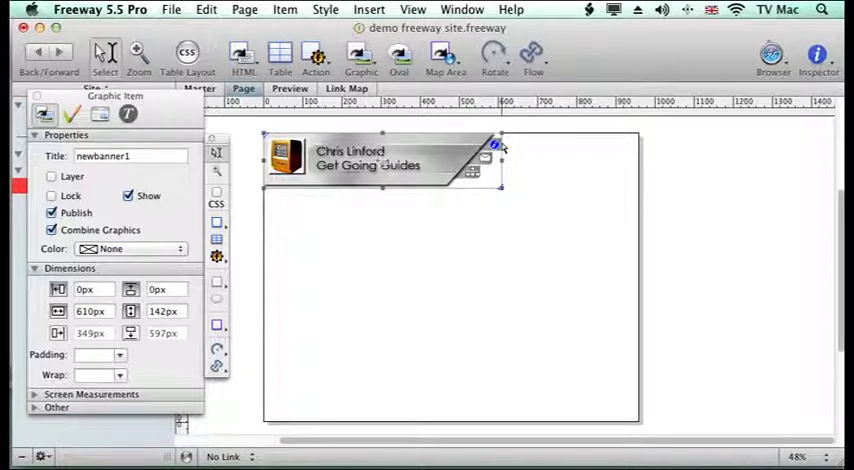
mouse_move(520, 216)
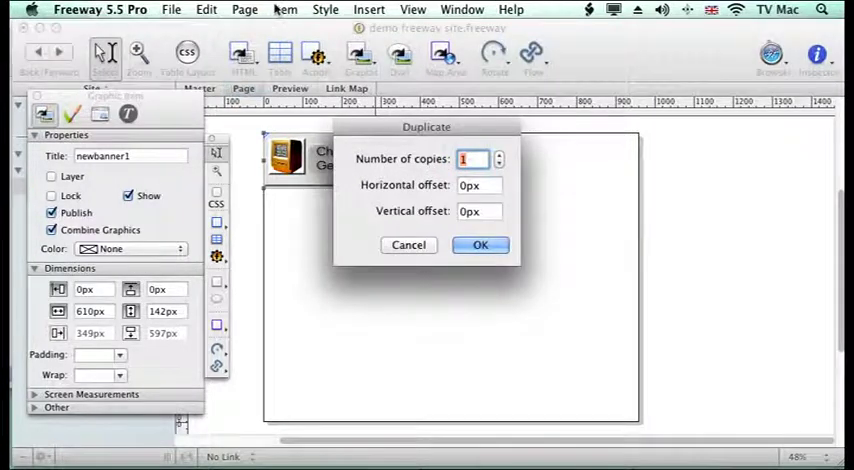
- Duplicate the banner box once in place and import new-banner2.jpg into the copy
click(480, 246)
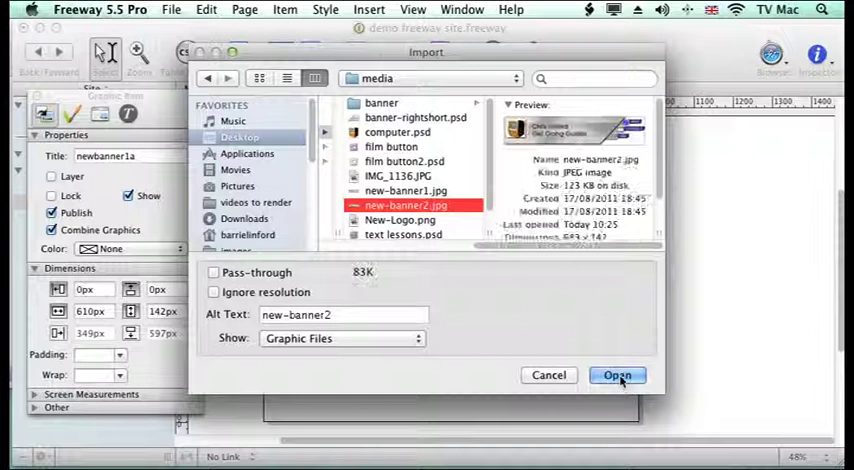
click(616, 376)
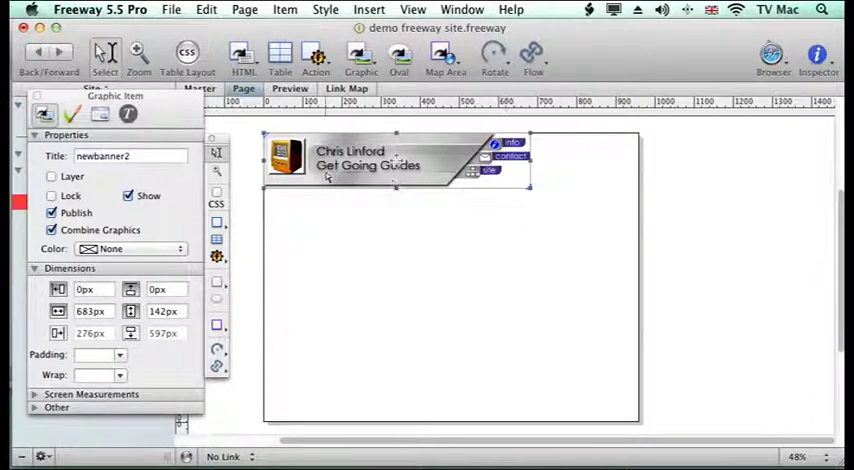
click(52, 230)
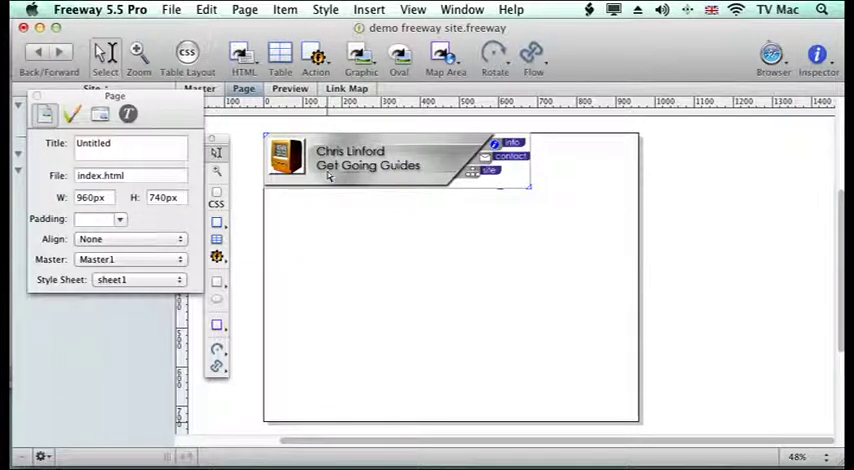
- Crop newbanner2 to a 135×44 tab at the banner's right end and select it
click(390, 160)
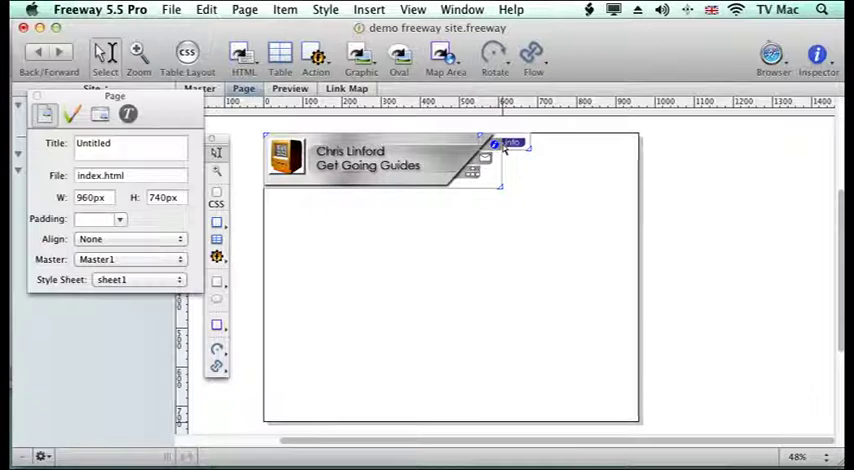
mouse_move(450, 224)
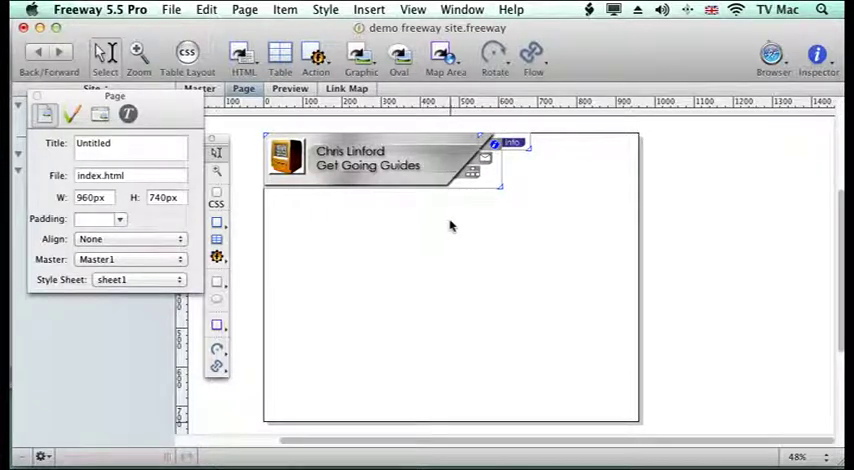
click(380, 158)
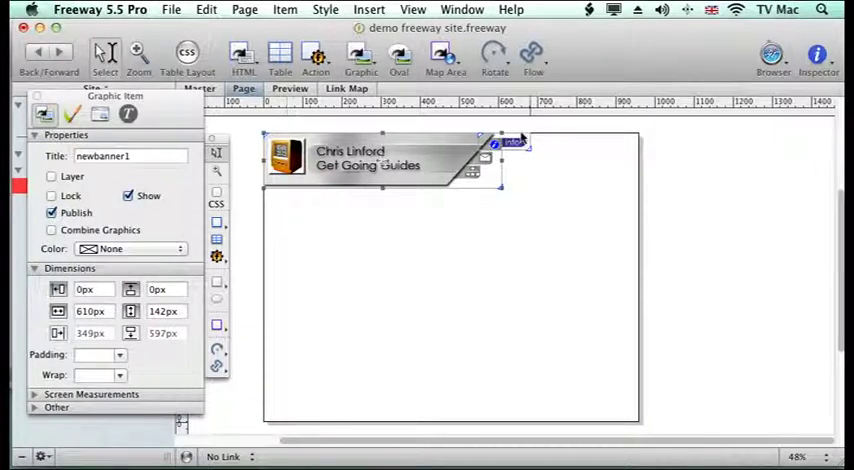
click(510, 142)
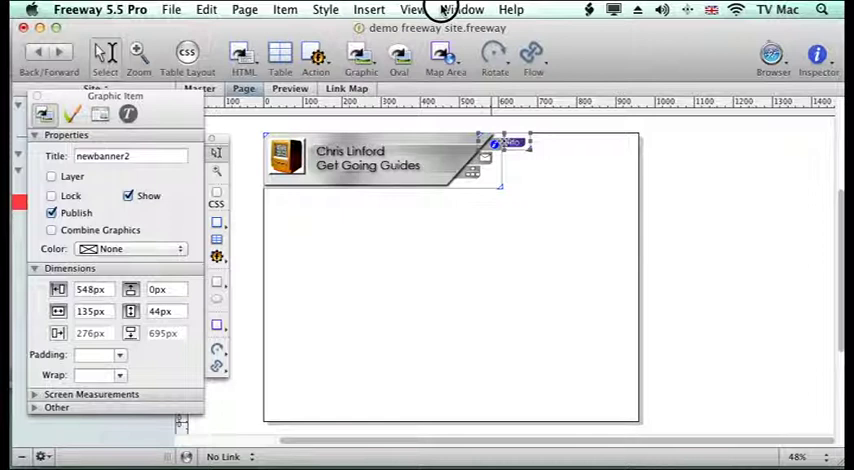
click(462, 8)
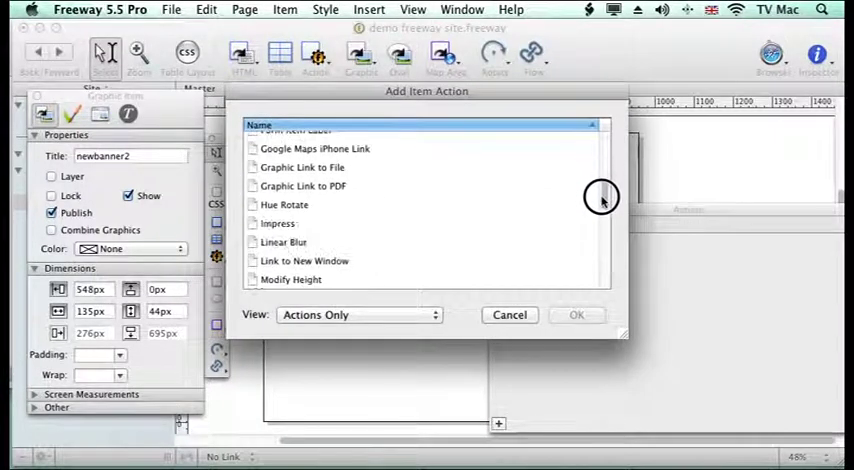
- Attach a Rollover action to the tab with its mouseover image, then preview in Firefox
scroll(down, 3)
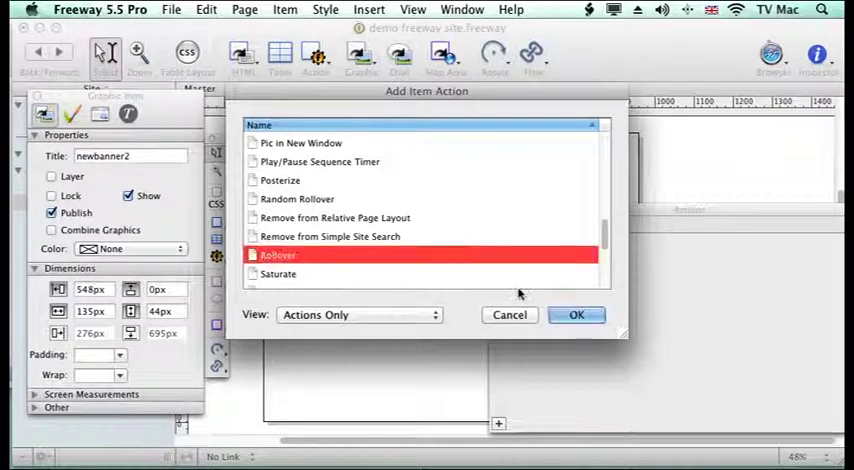
click(576, 314)
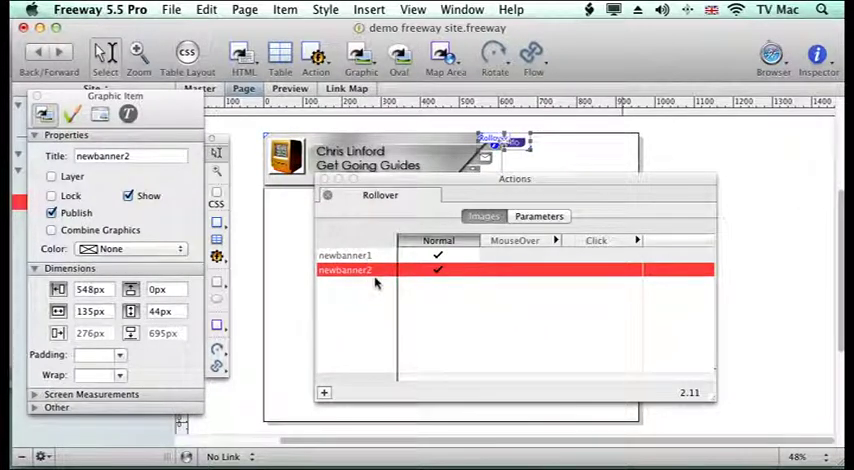
mouse_move(356, 150)
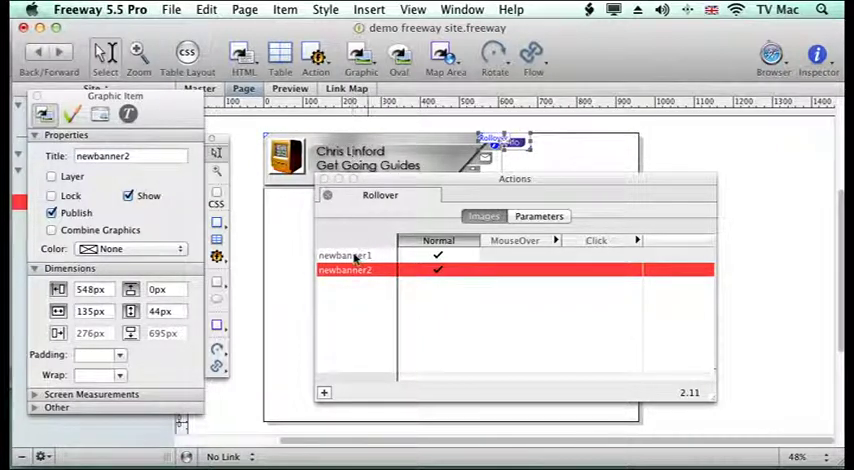
mouse_move(420, 156)
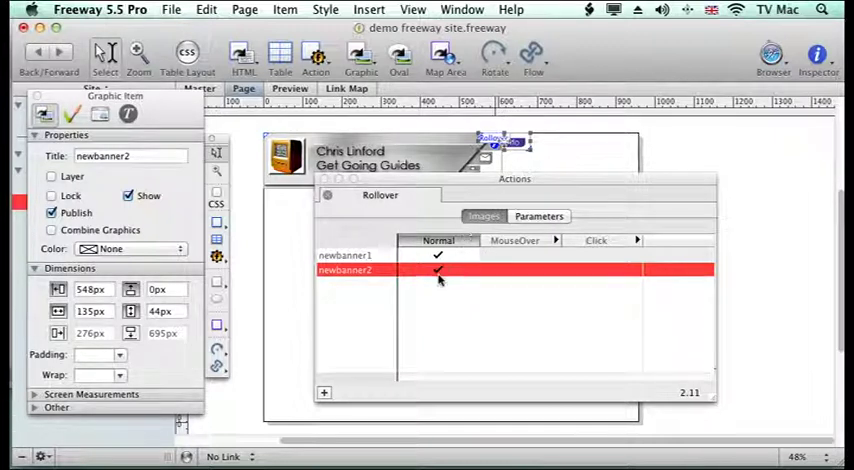
click(436, 270)
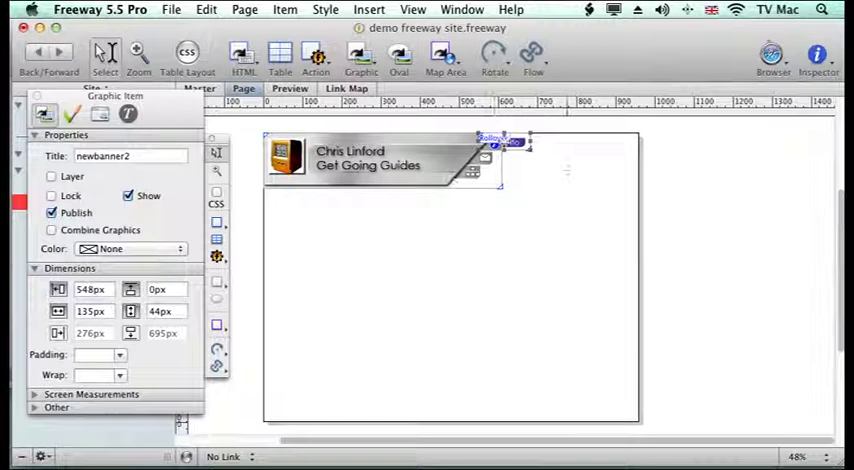
click(172, 8)
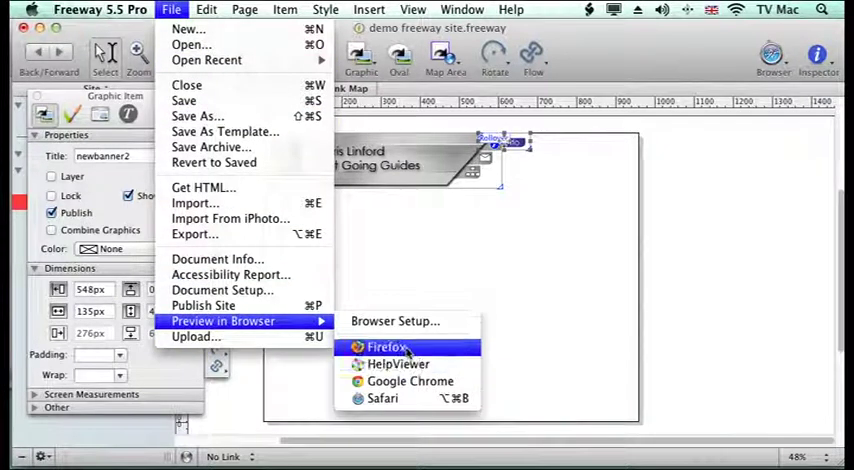
click(386, 348)
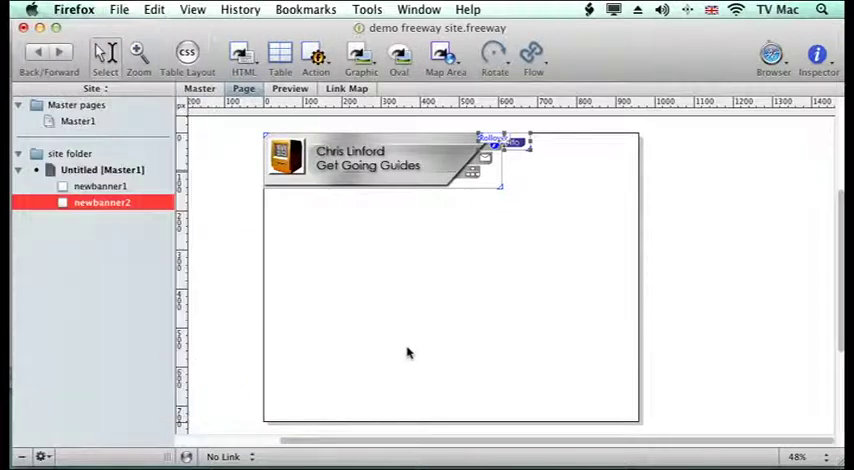
click(288, 88)
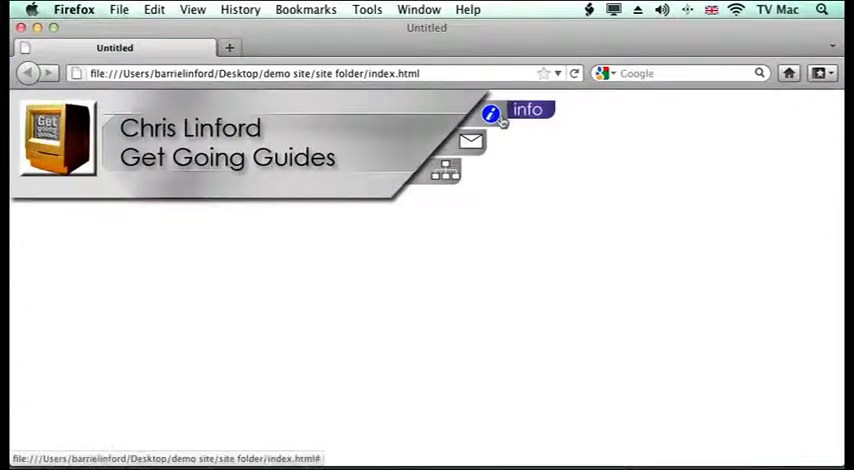
mouse_move(504, 128)
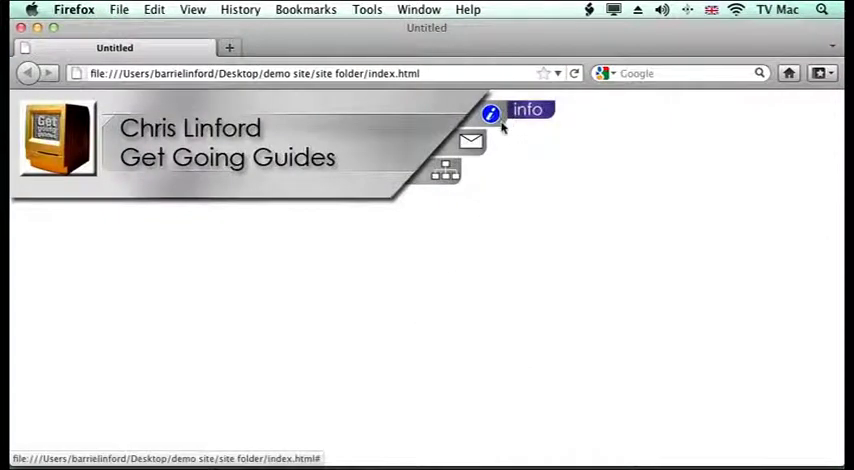
mouse_move(488, 192)
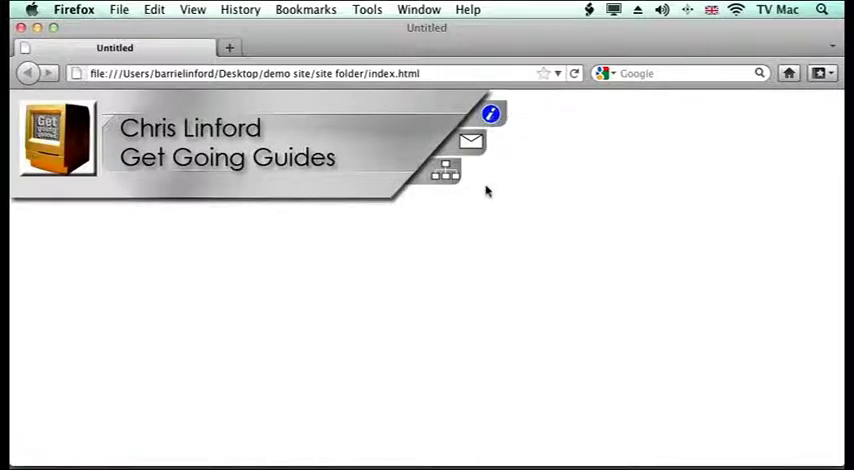
mouse_move(490, 114)
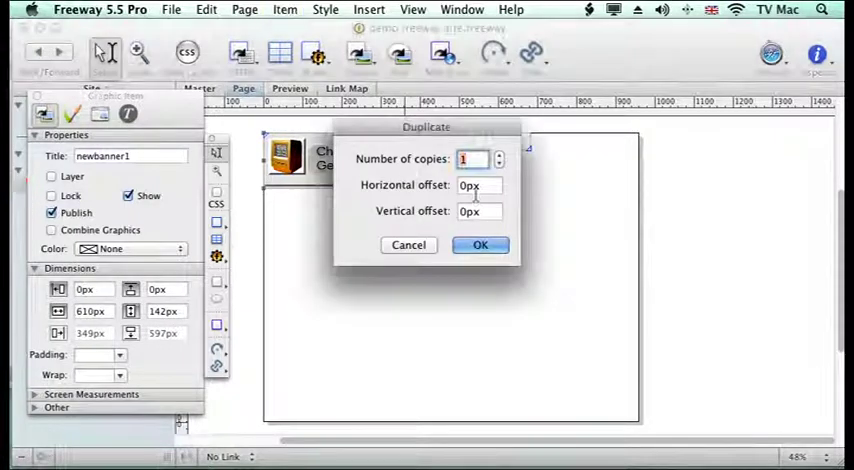
- Duplicate the tab once in place and import new-banner2.jpg from demo site/media
click(480, 246)
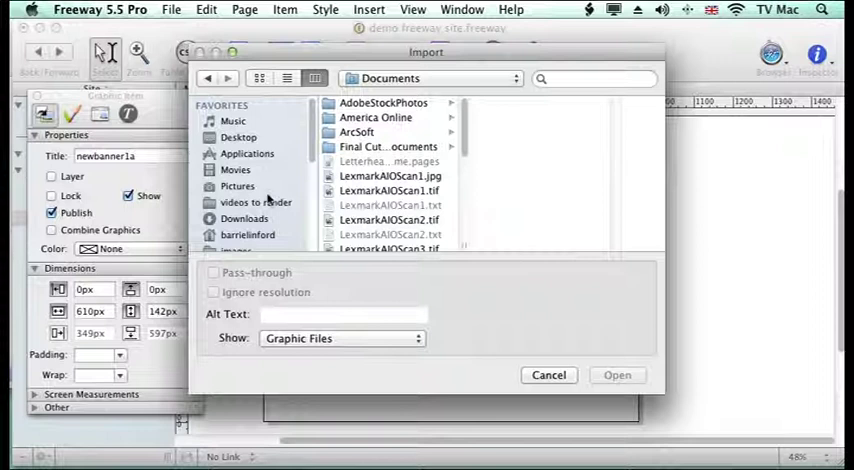
click(238, 136)
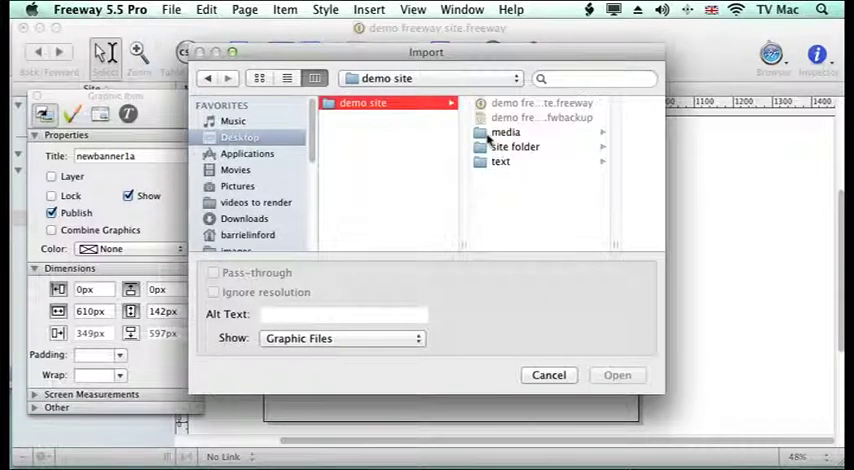
click(404, 204)
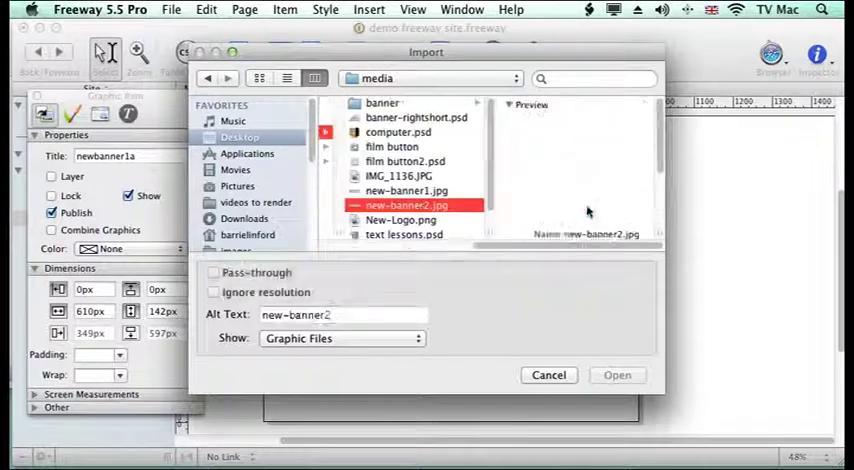
click(616, 374)
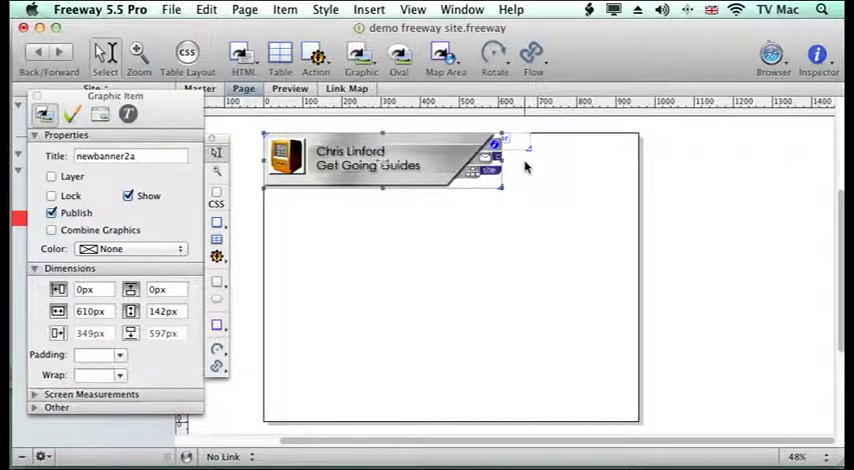
- Move and crop the newbanner2a copy into a 154×36 contact tab beneath the info tab
drag(490, 168, 516, 168)
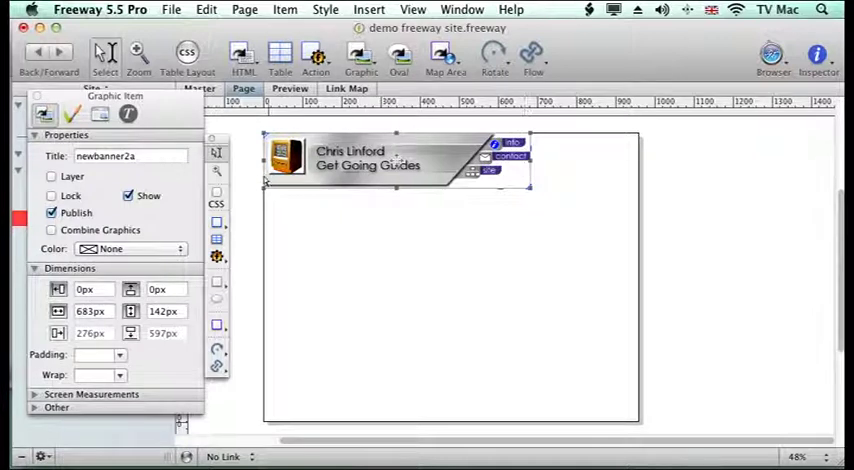
drag(530, 188, 458, 162)
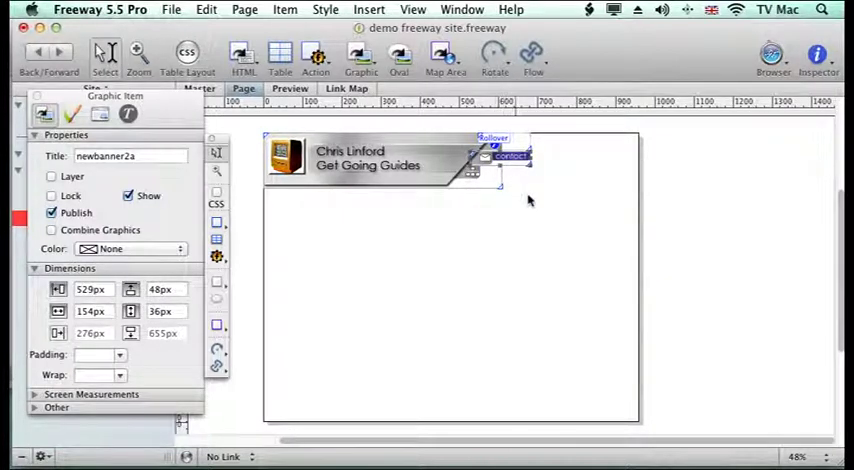
mouse_move(516, 208)
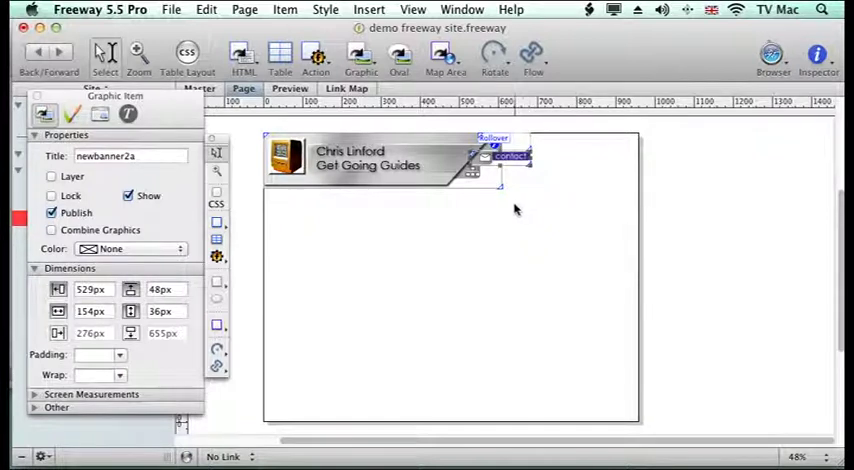
mouse_move(590, 160)
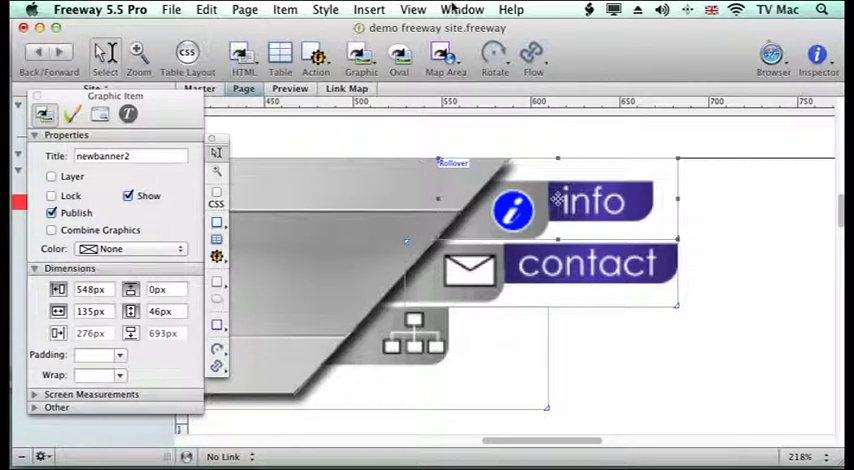
click(412, 8)
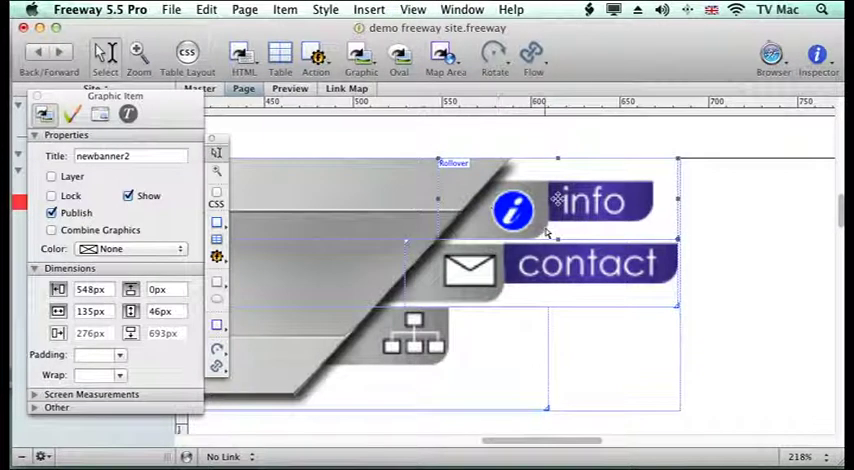
mouse_move(684, 230)
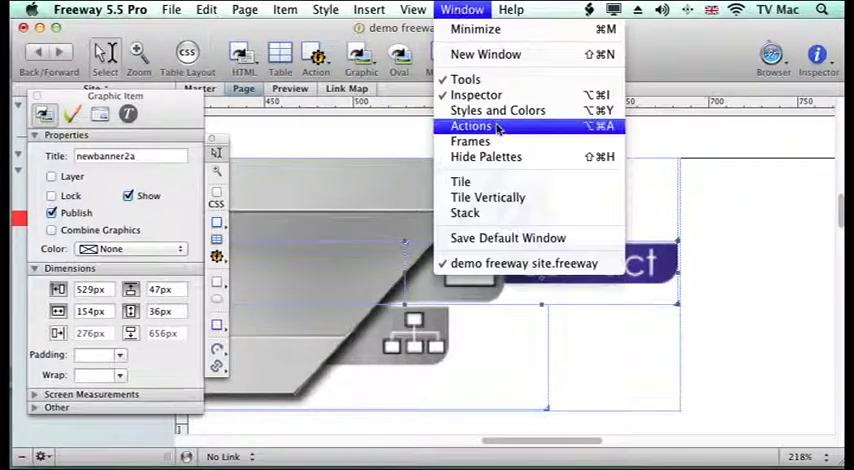
- Add a Rollover action to the contact tab and set its mouseover image
click(470, 126)
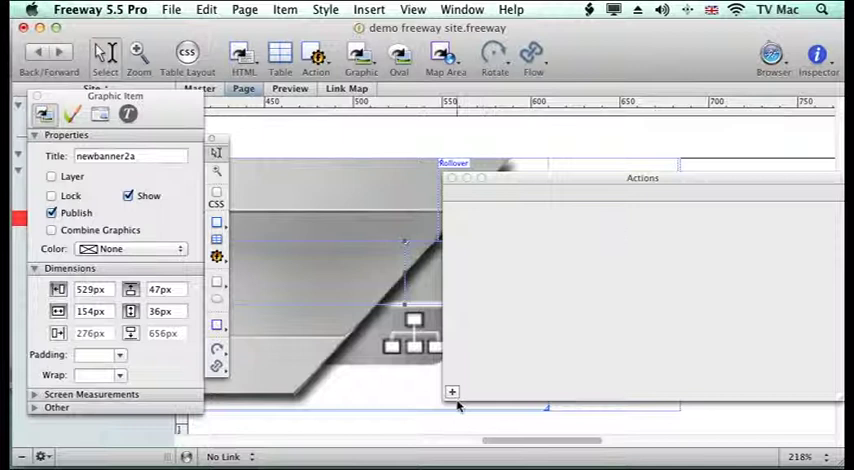
click(452, 392)
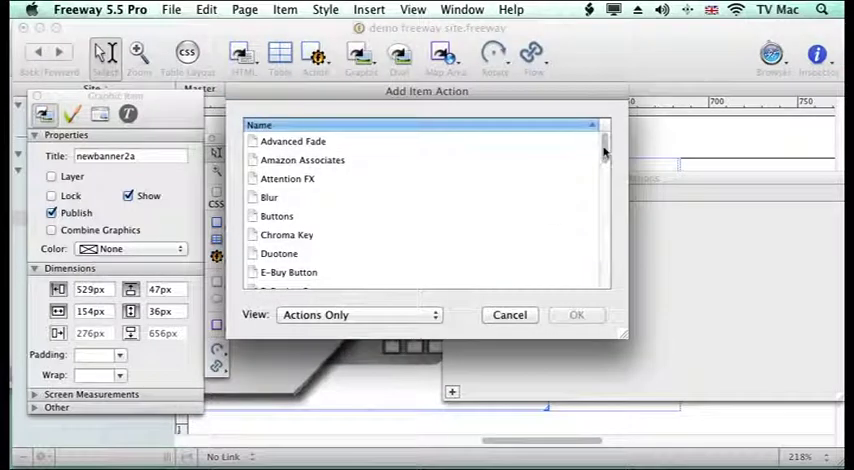
scroll(down, 3)
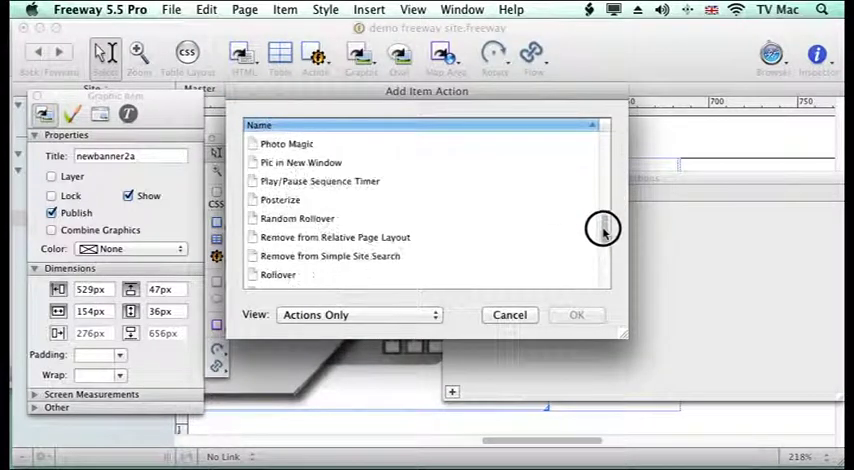
click(278, 254)
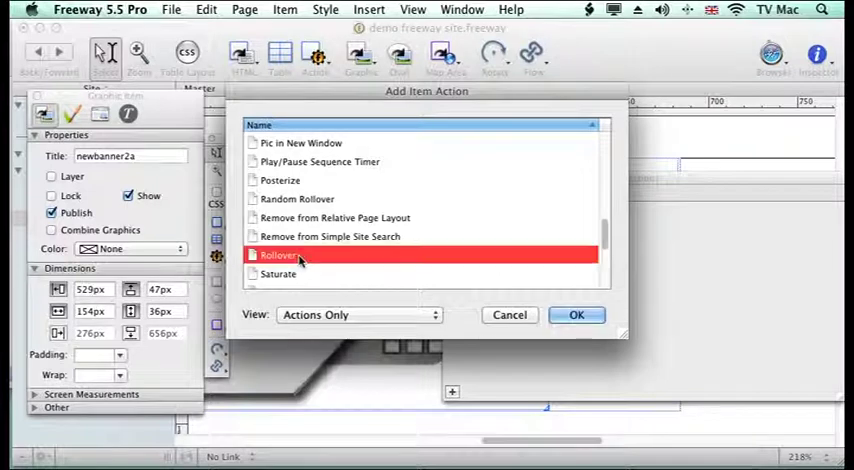
click(576, 314)
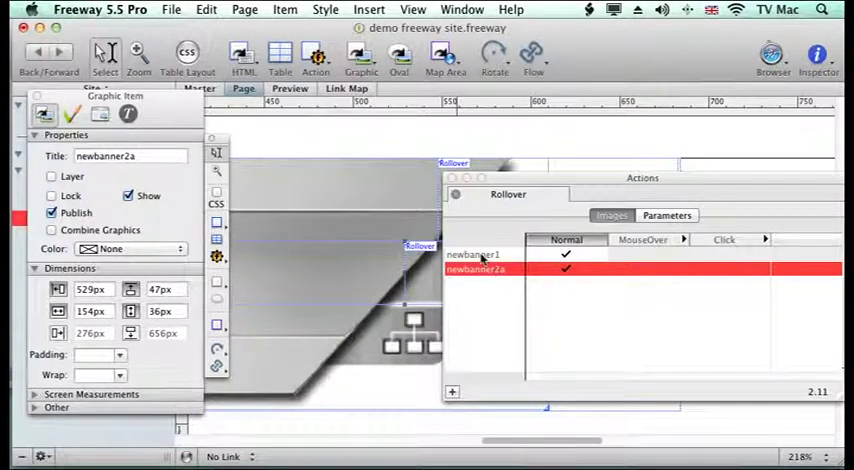
mouse_move(476, 288)
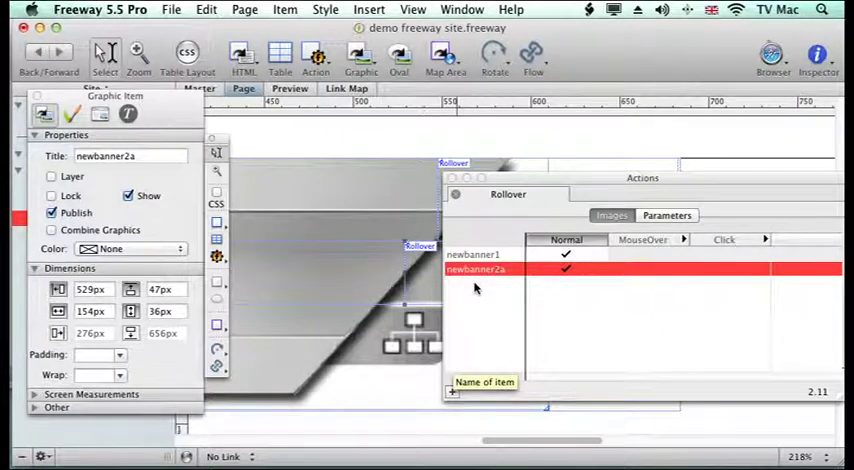
mouse_move(538, 284)
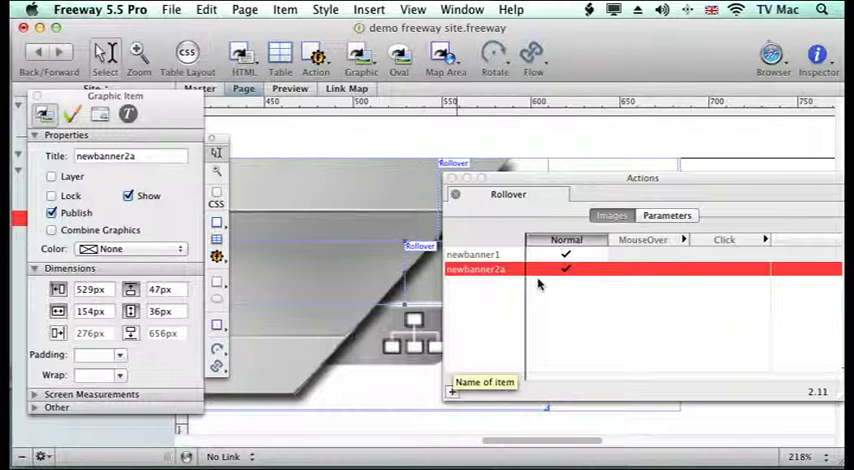
click(644, 270)
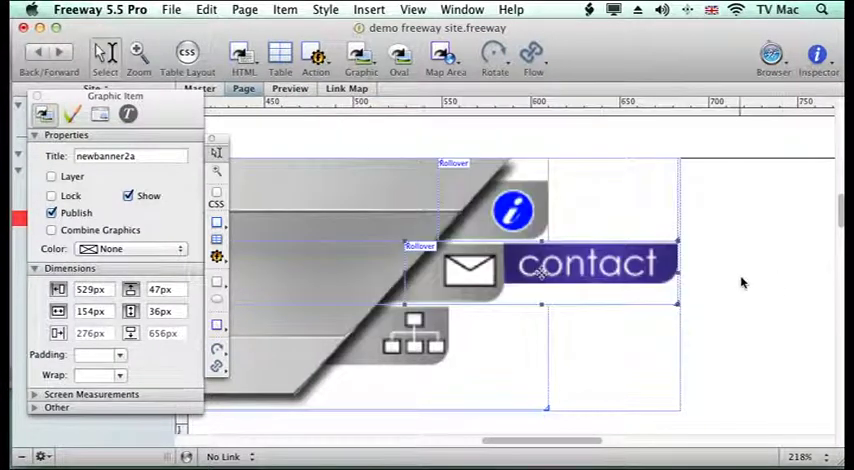
- Preview the page in Firefox to test both tab rollovers
click(172, 8)
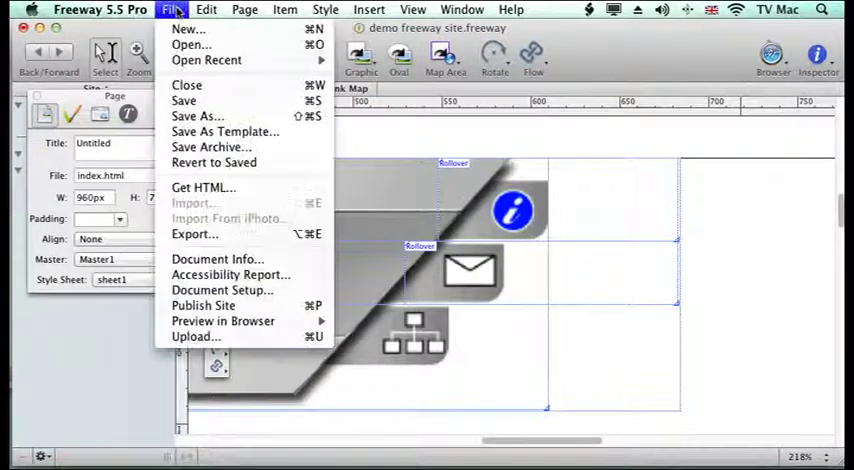
mouse_move(222, 320)
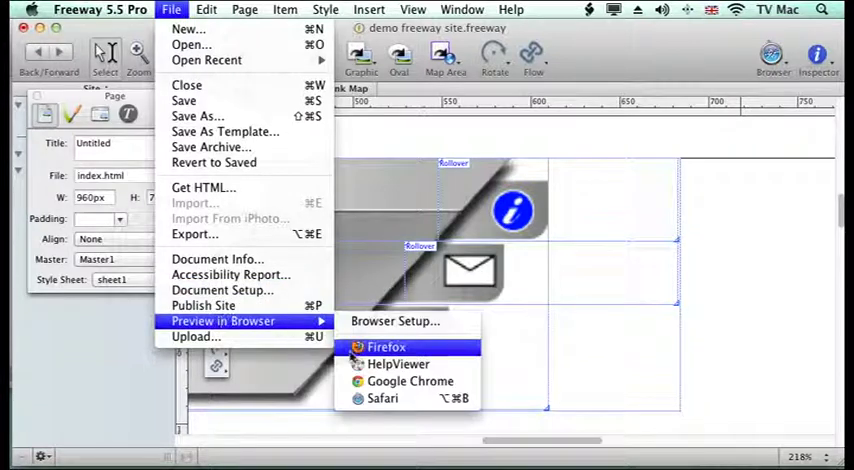
click(386, 346)
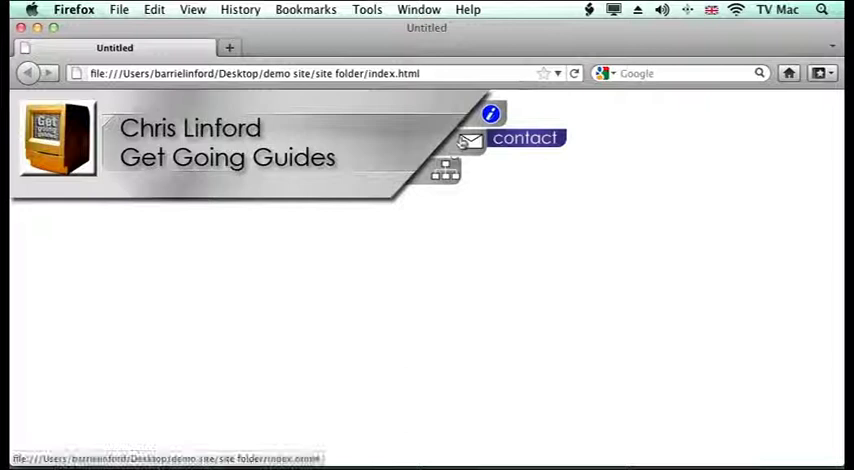
mouse_move(456, 184)
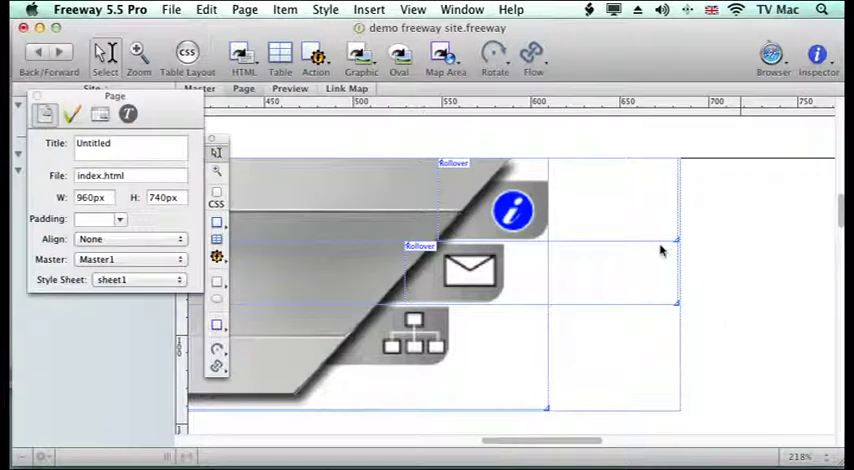
mouse_move(590, 204)
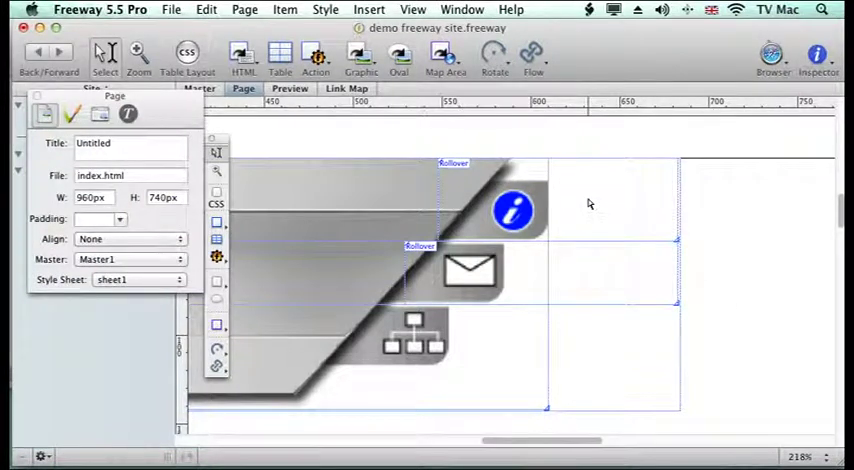
mouse_move(348, 20)
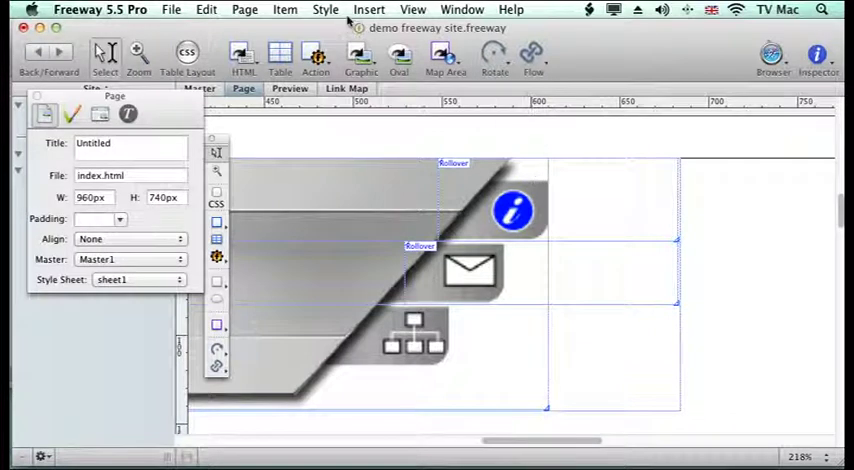
- Zoom out until the whole page with the banner is visible
click(412, 8)
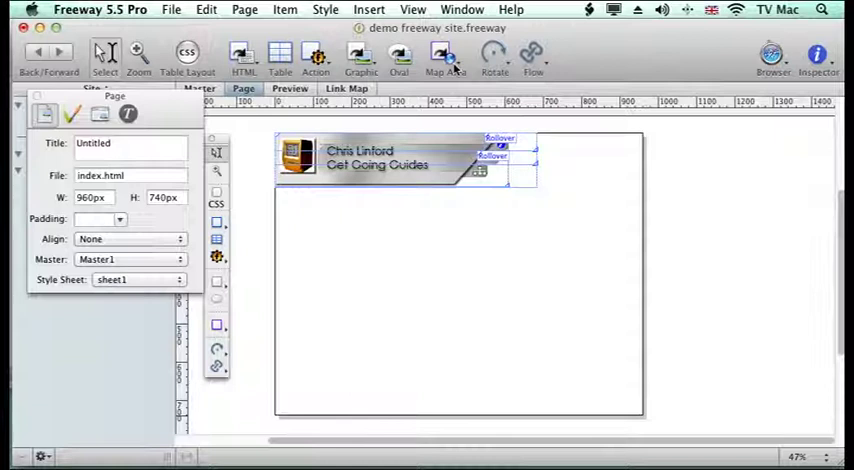
mouse_move(444, 60)
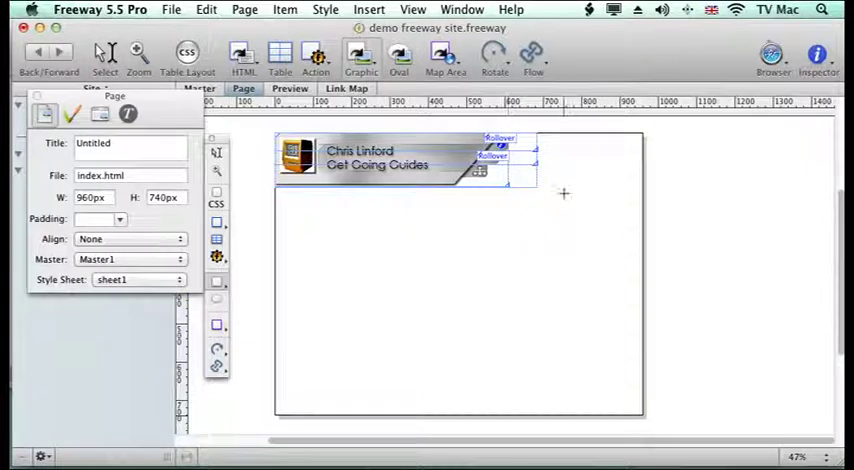
- Import banner-rightshort.psd into a new box right of the banner and trim it to 142px high
click(600, 160)
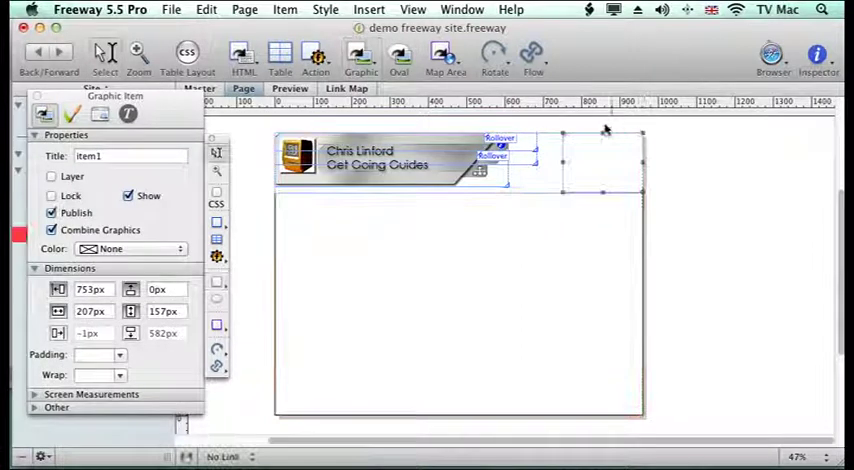
click(172, 8)
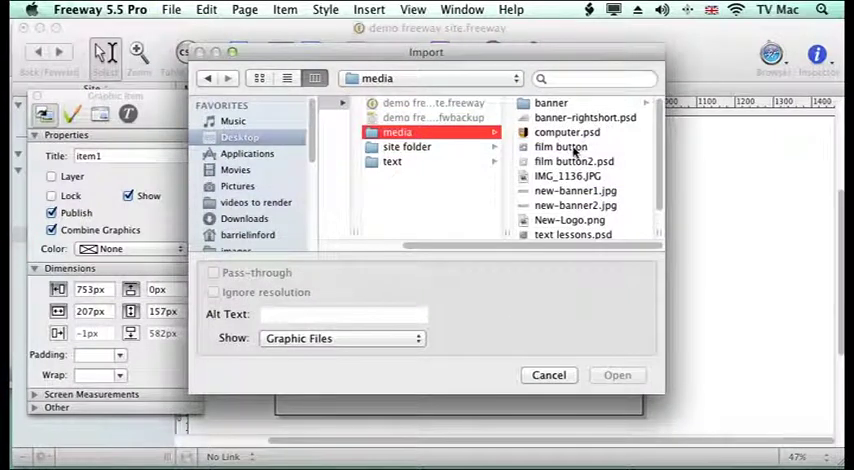
click(416, 118)
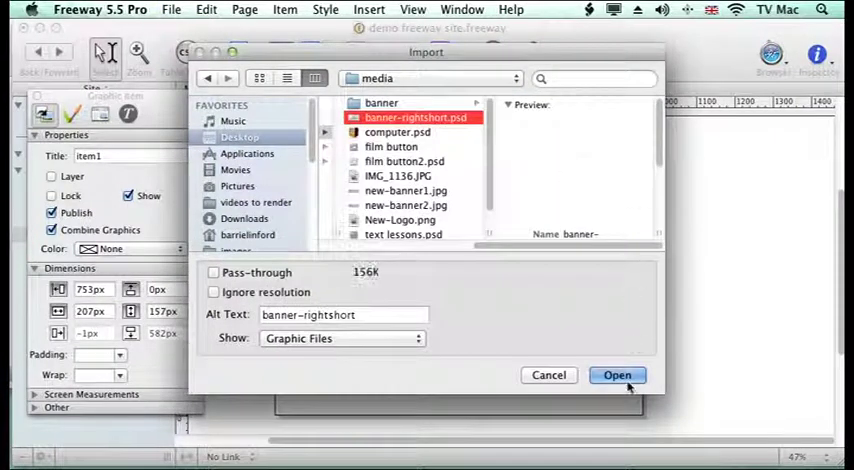
click(616, 374)
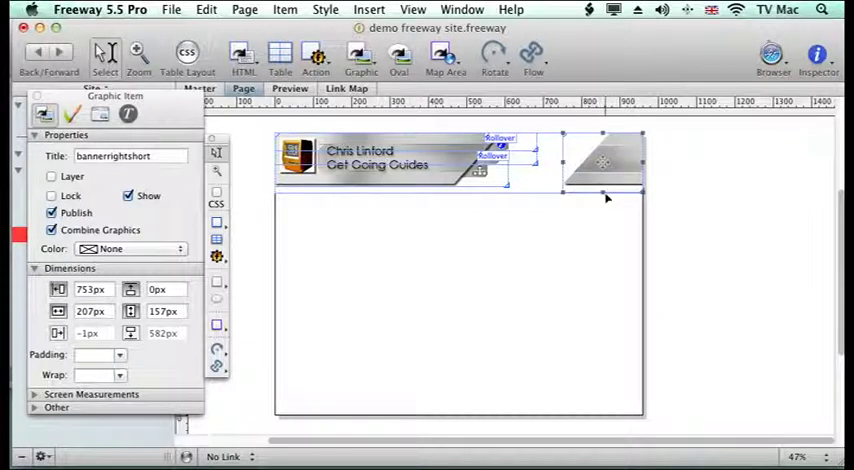
drag(604, 196, 604, 190)
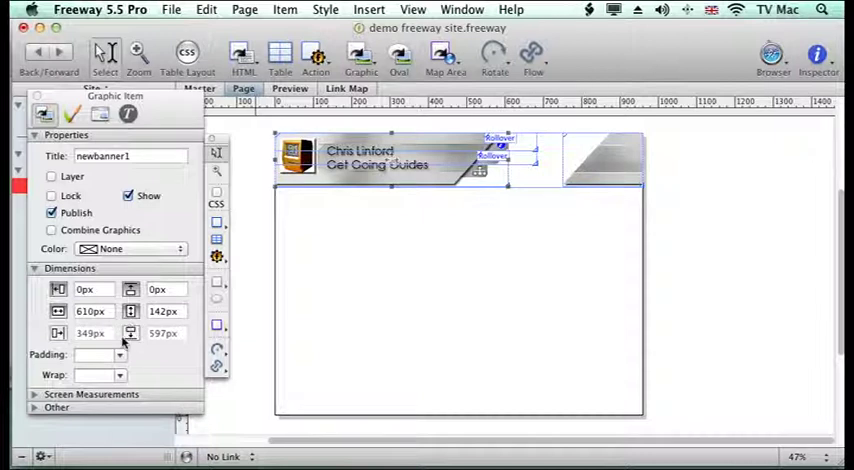
click(600, 160)
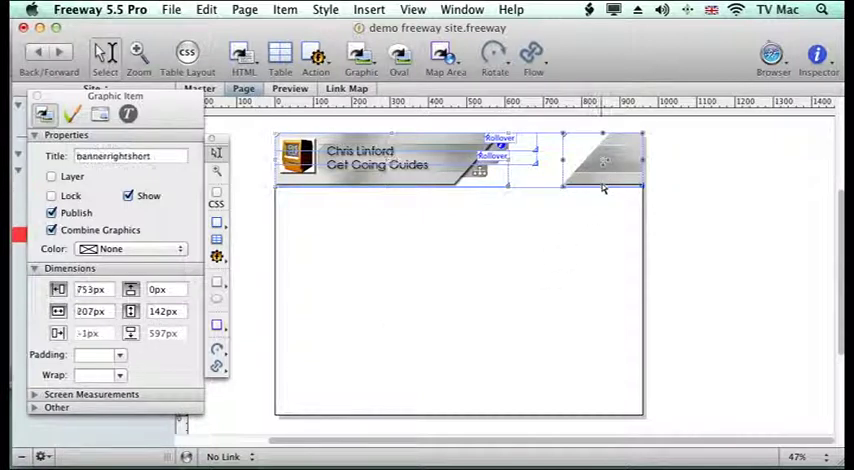
mouse_move(524, 192)
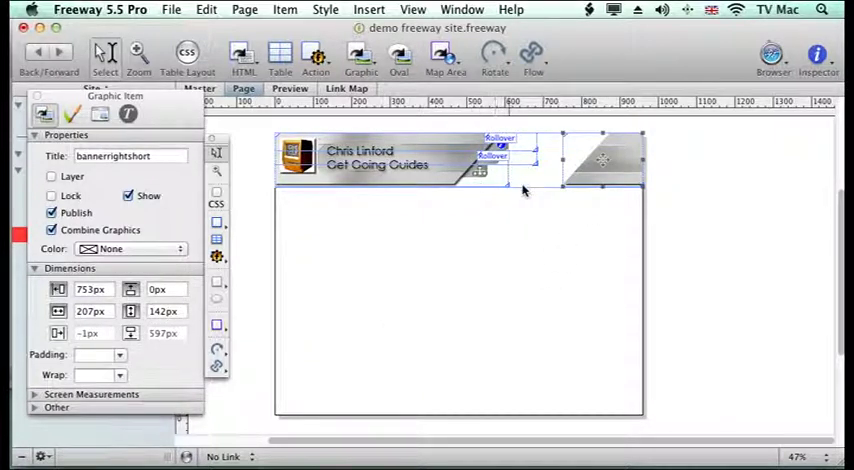
mouse_move(694, 200)
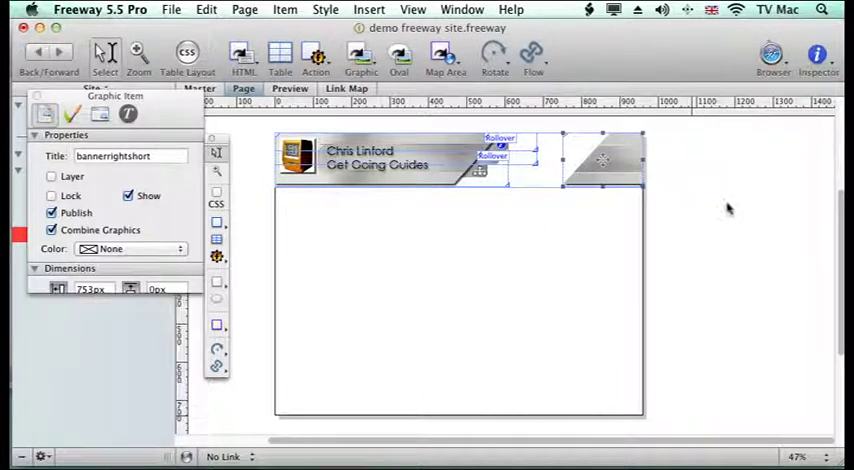
click(172, 8)
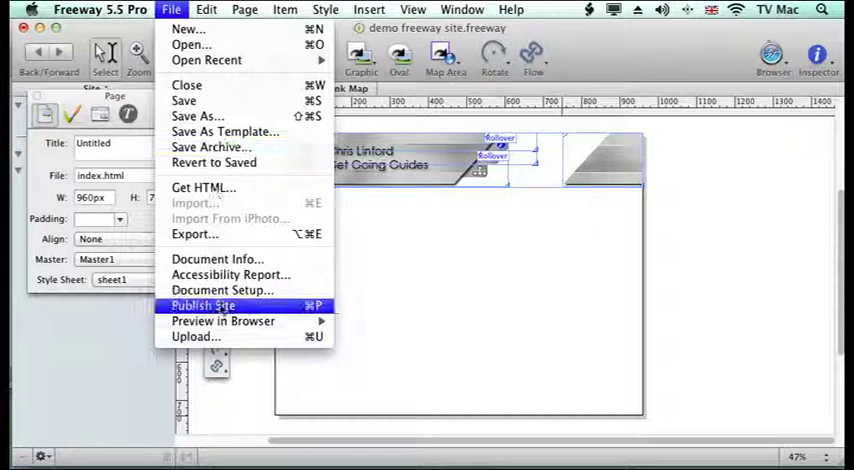
mouse_move(224, 320)
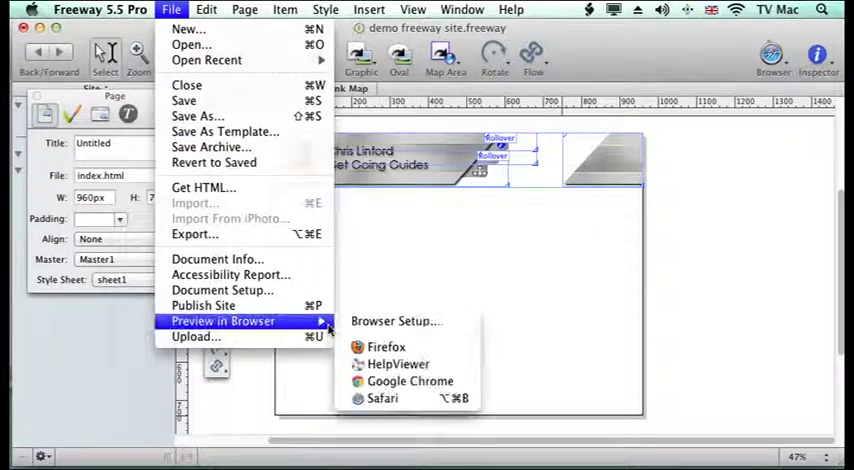
click(386, 348)
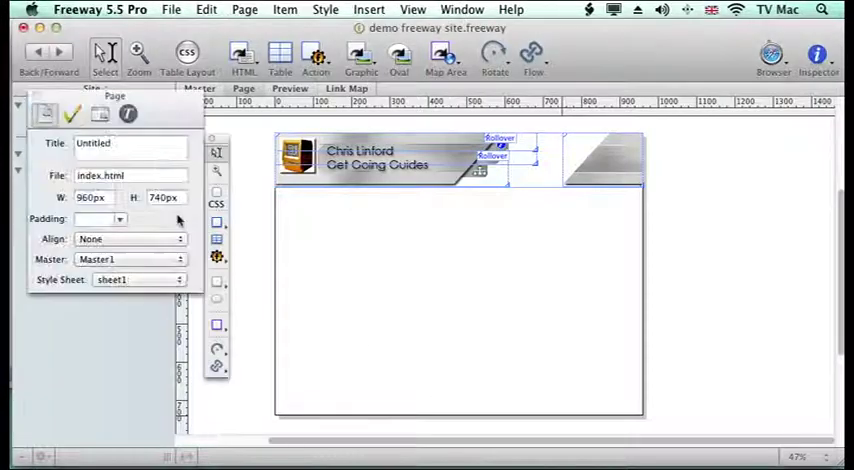
- Set the index page's Align to Center so the banner sits mid-window
click(130, 238)
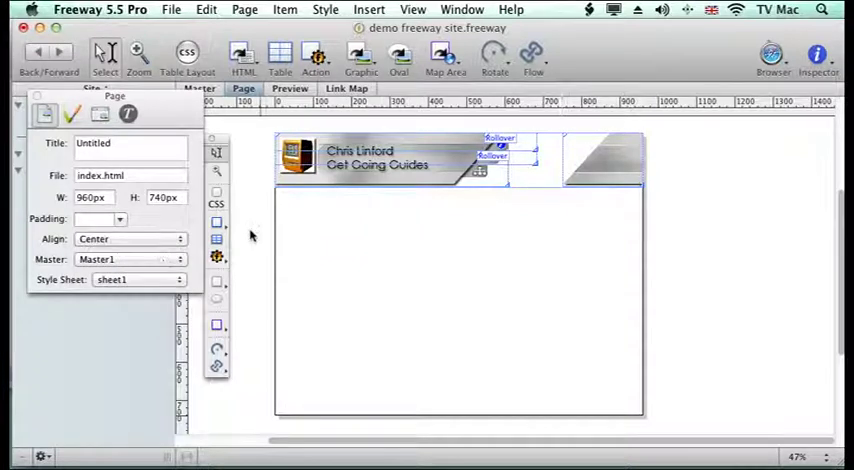
click(130, 144)
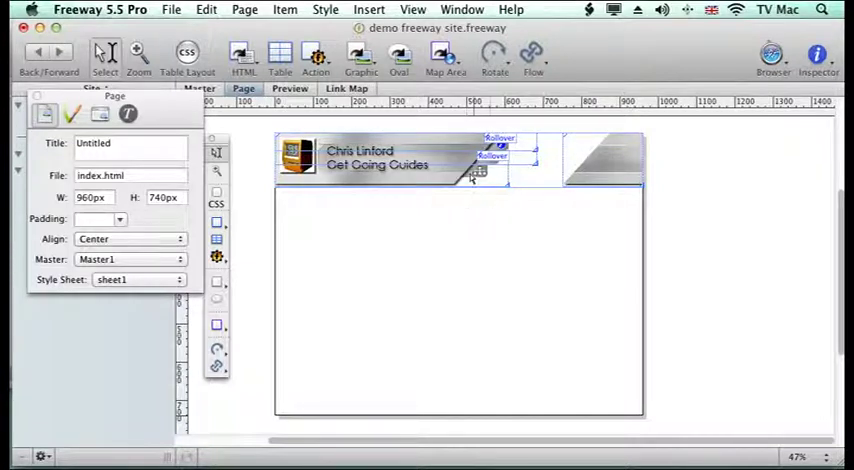
mouse_move(336, 268)
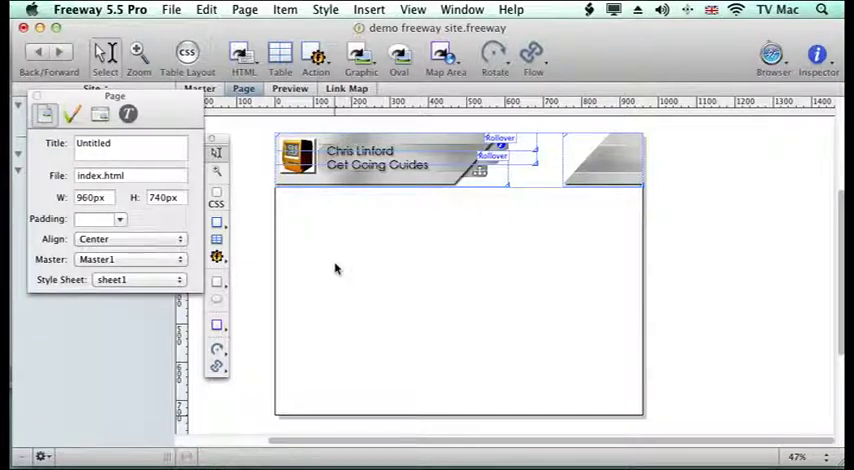
mouse_move(326, 270)
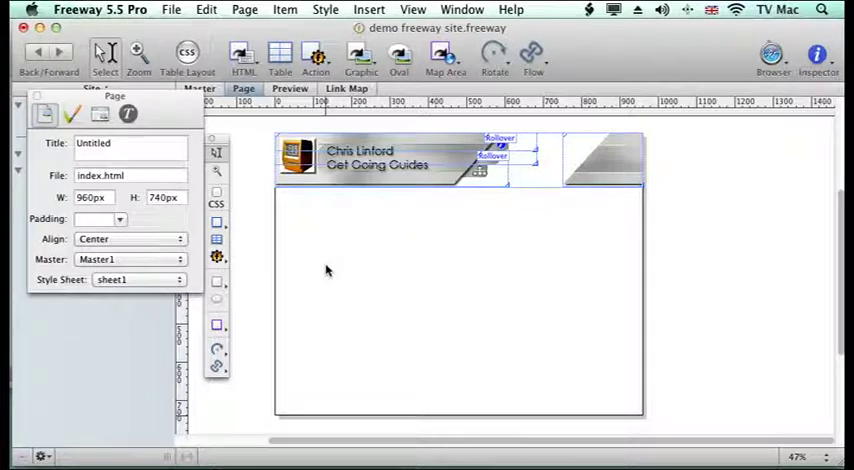